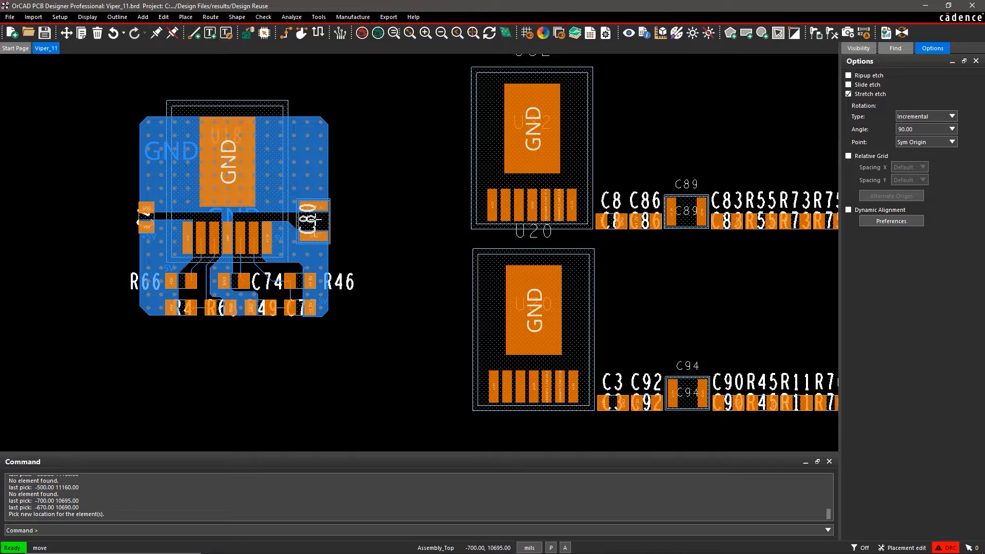
Drop the moved power-supply part at its new location near U18
click(286, 280)
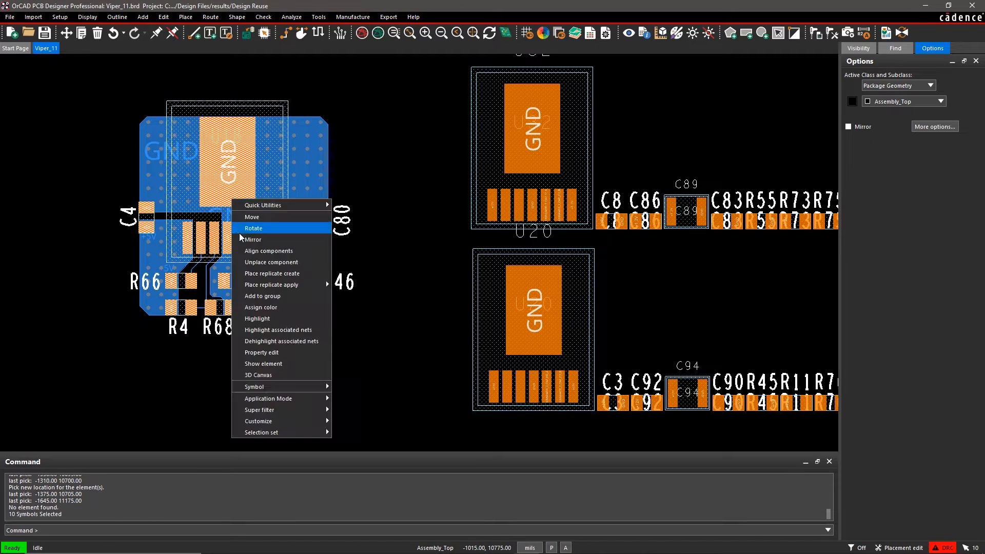
mouse_move(272, 273)
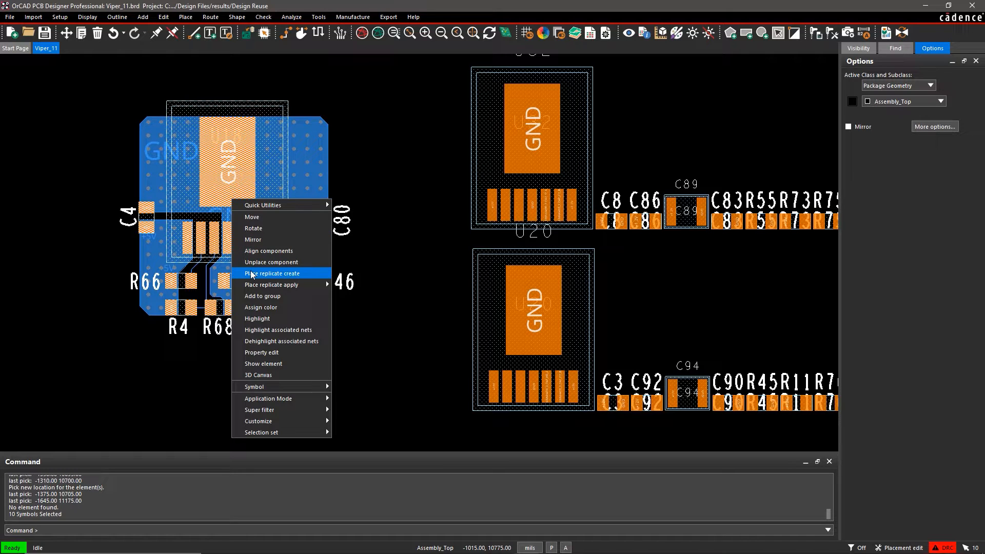
Create a reuse module from the U18 power-supply selection and save its definition file
click(271, 273)
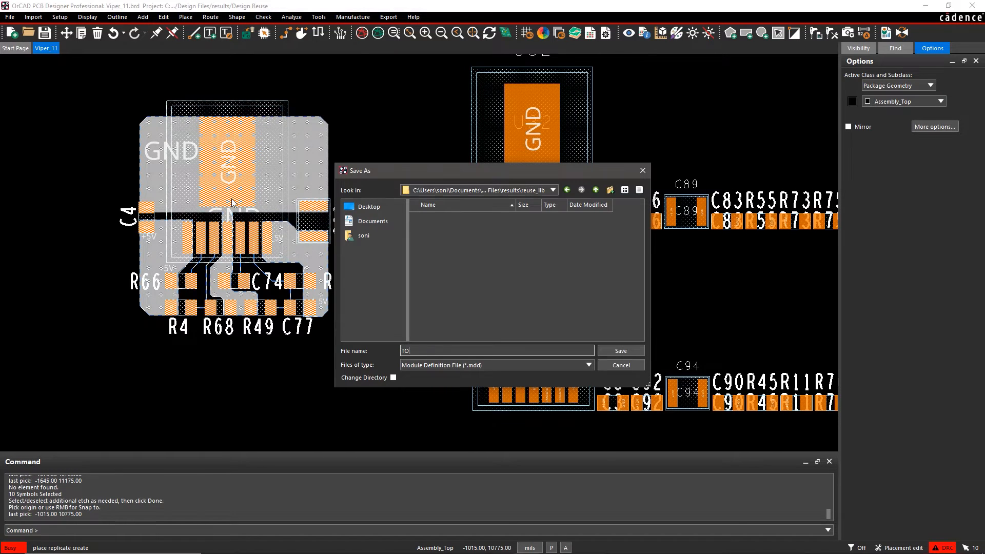
click(621, 351)
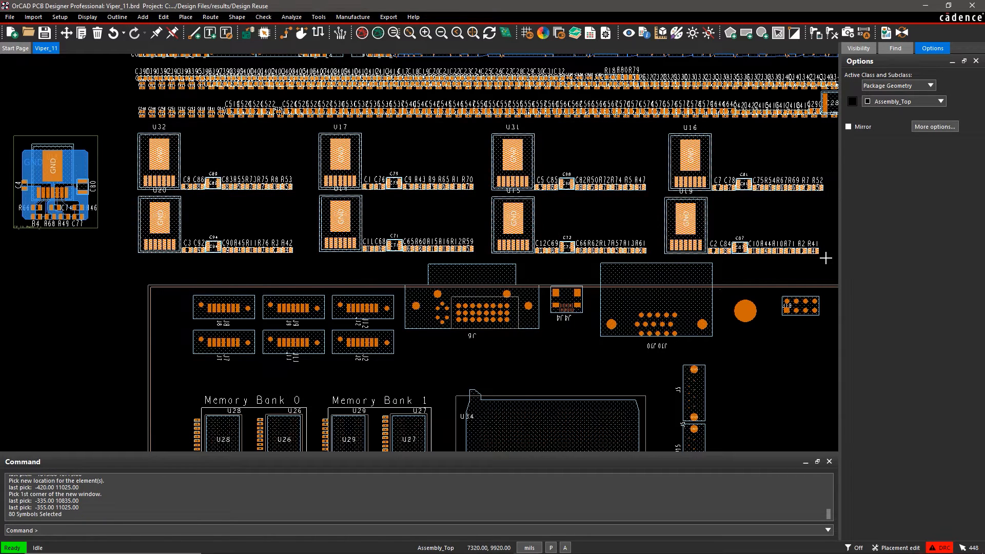
Apply the to-pmod-7.mdd module to the matching U20 power circuits, accepting the component swaps
right_click(684, 220)
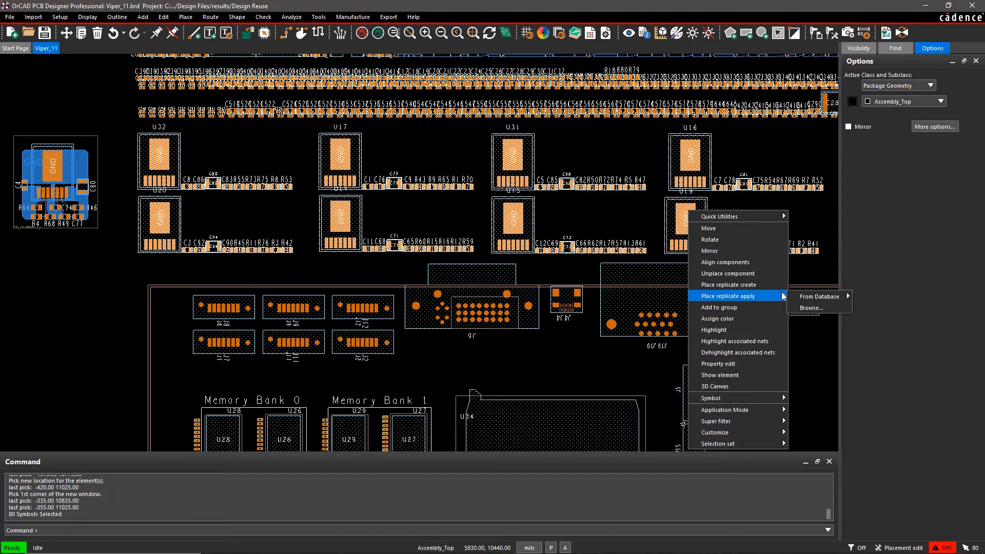
click(810, 308)
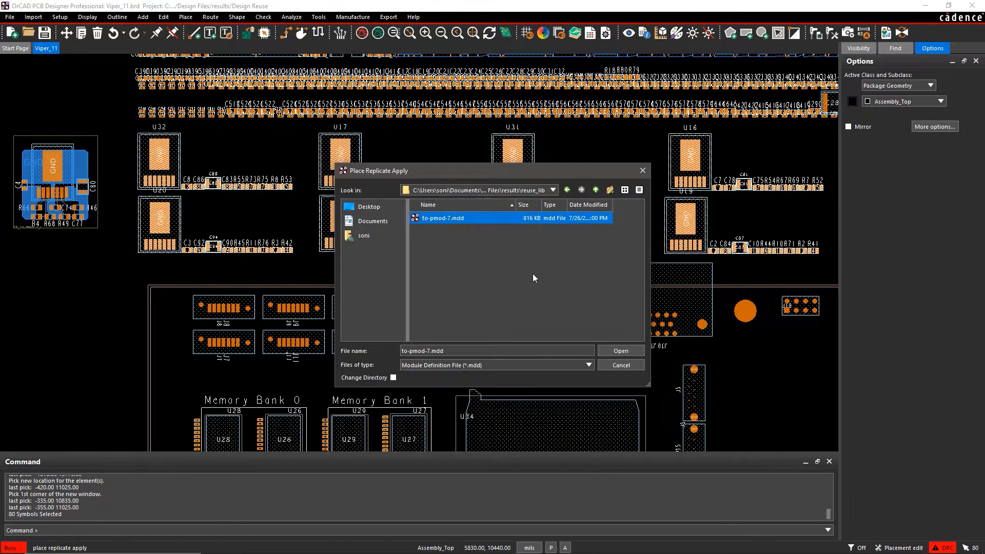
click(621, 351)
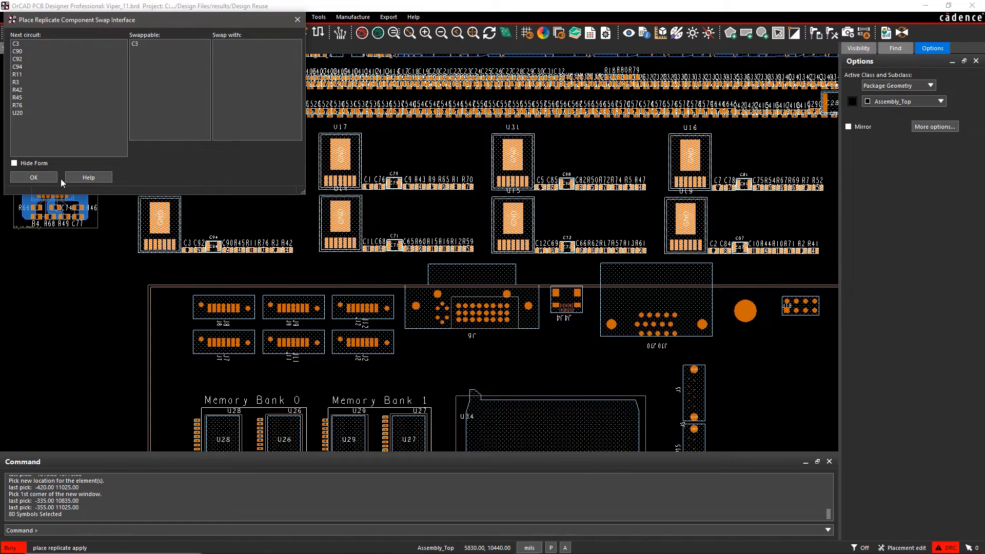
click(33, 176)
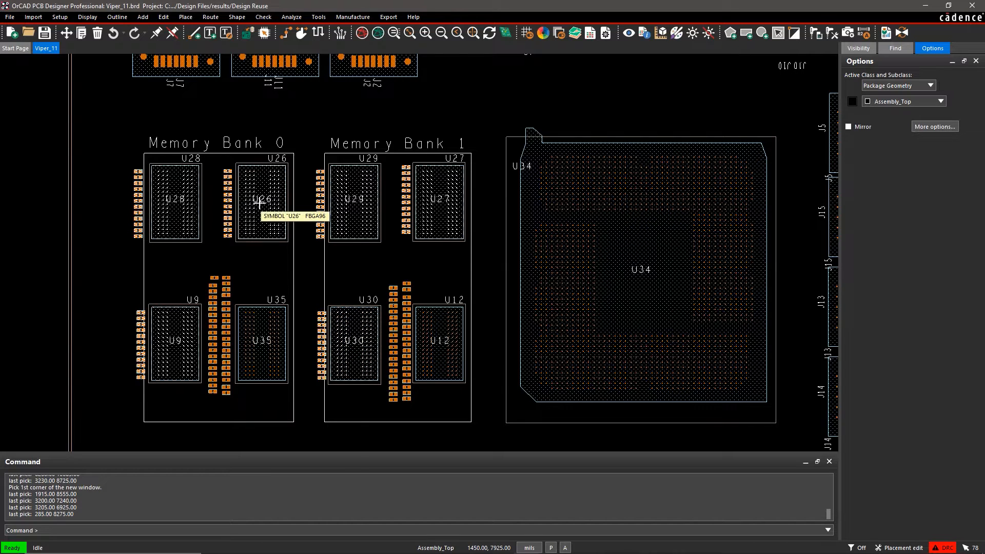
Load the MT41J128M16HA_BGA_P8MM_NOTERM.mdd module for the selected memory chips
right_click(259, 203)
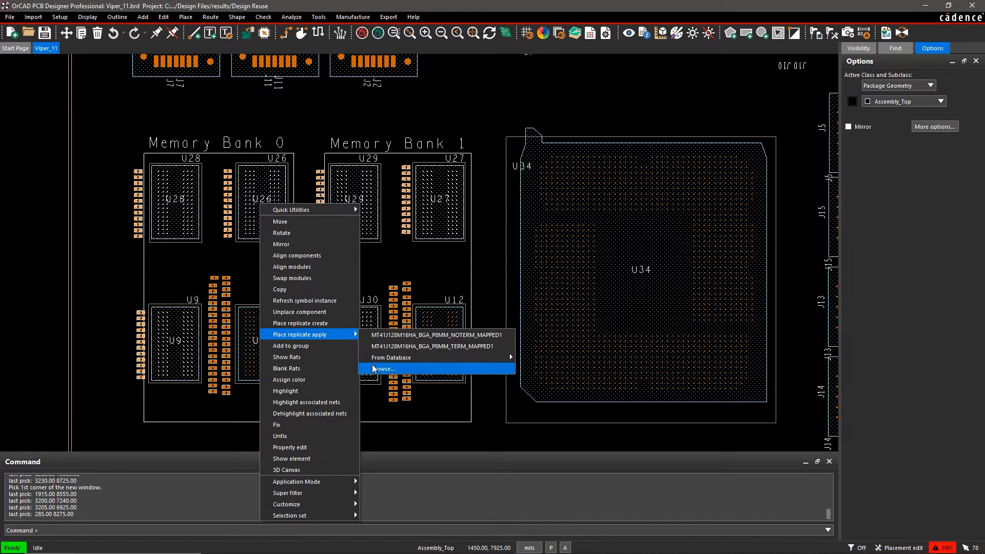
click(381, 369)
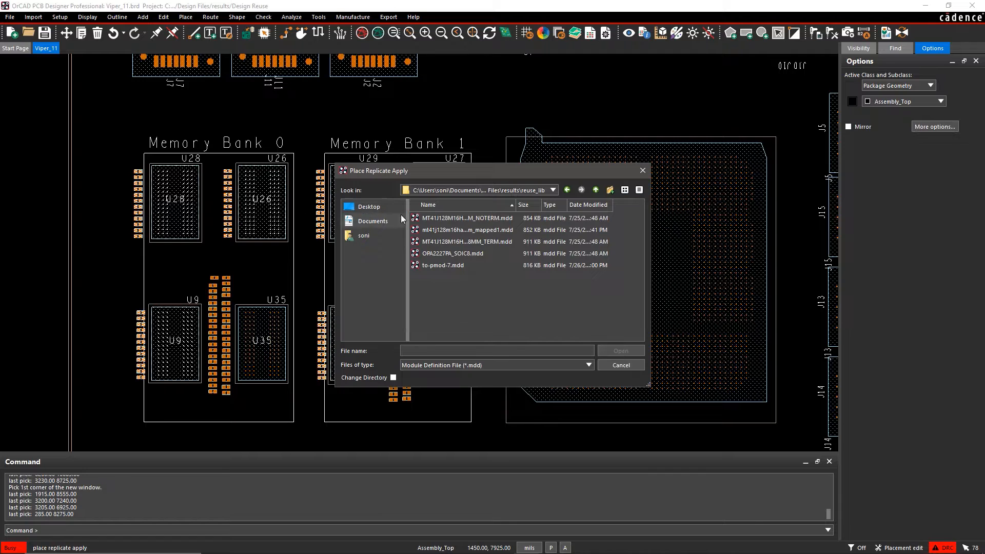
click(467, 218)
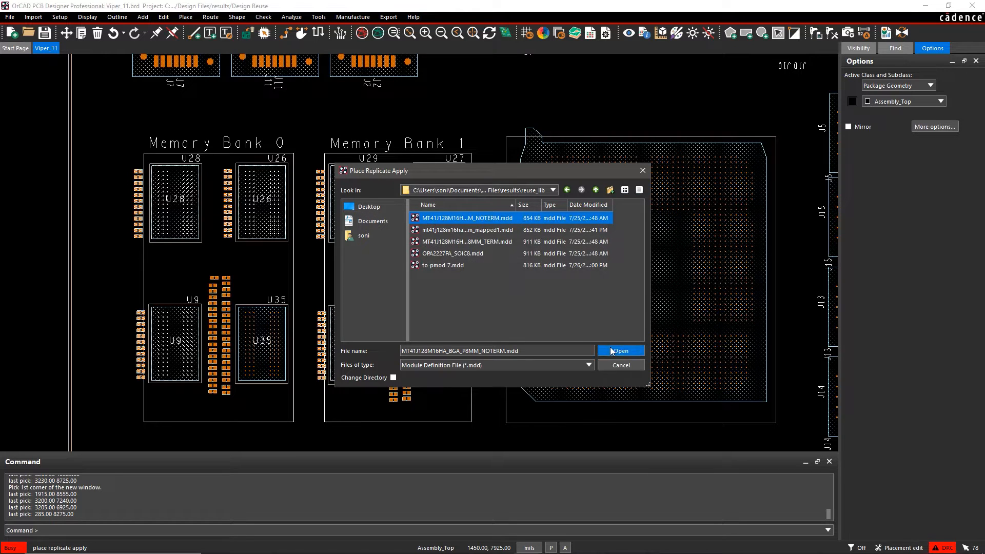
click(620, 351)
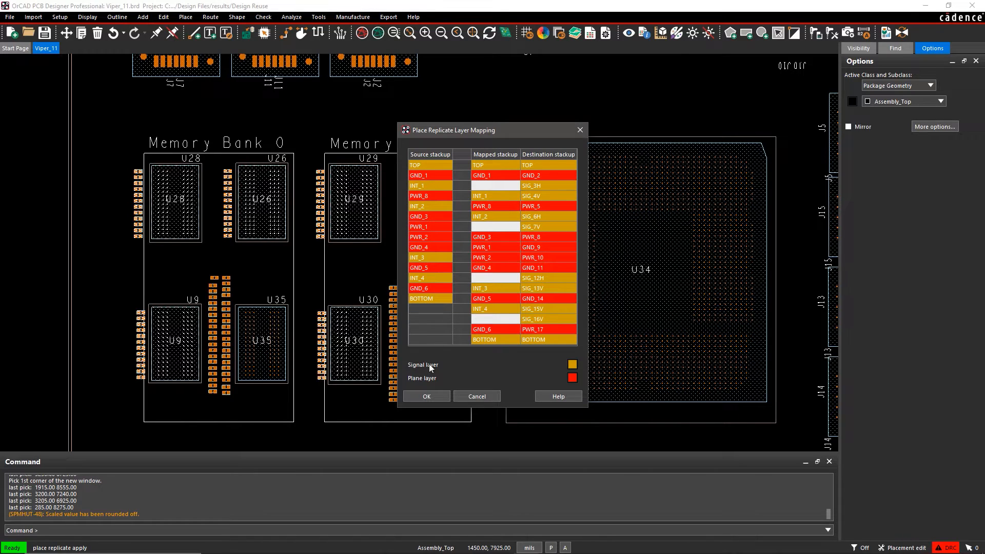
Accept the layer stack mapping, replicating the NOTERM routing onto U28, U26, U29, U9 and U30
click(427, 396)
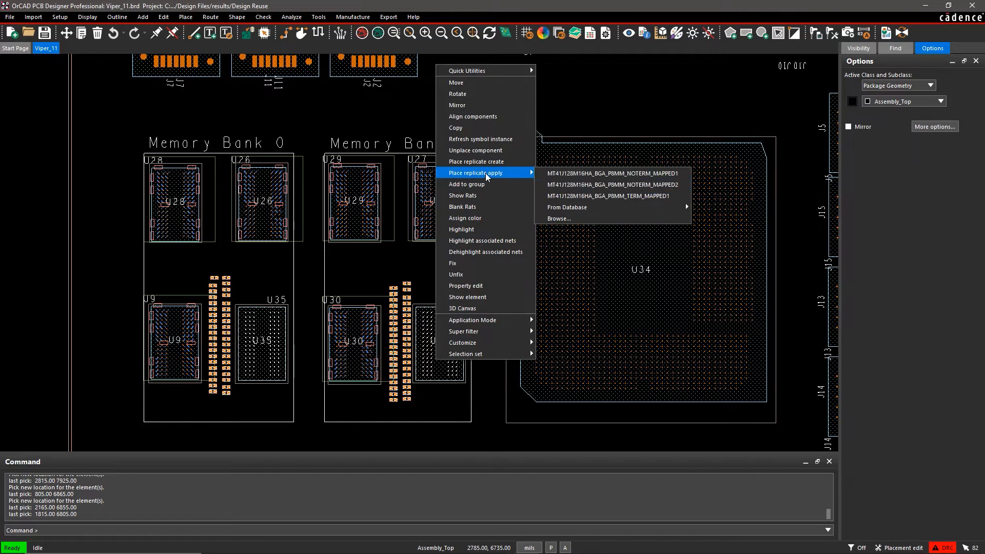
Load the TERM memory module for the remaining chips and accept its layer stack mapping
click(559, 219)
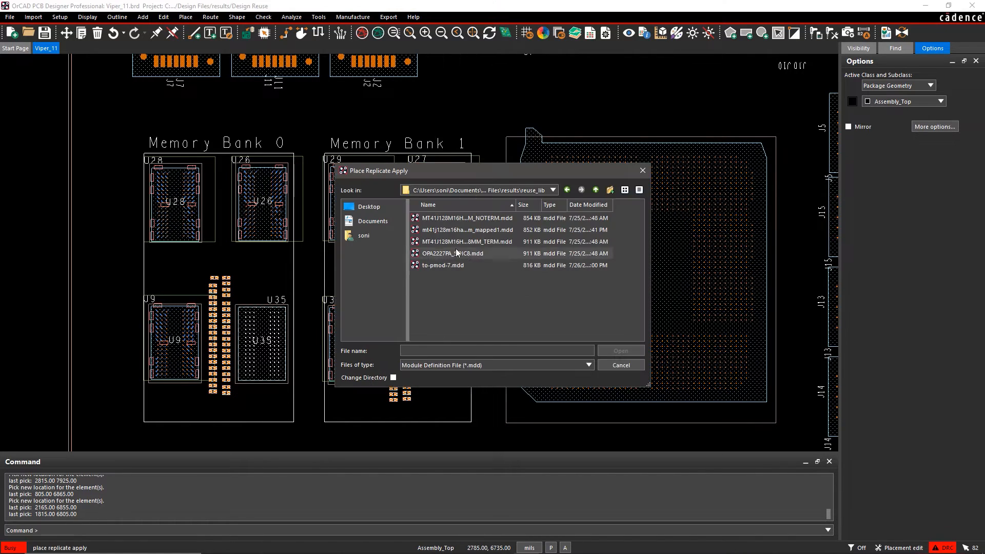
double_click(451, 253)
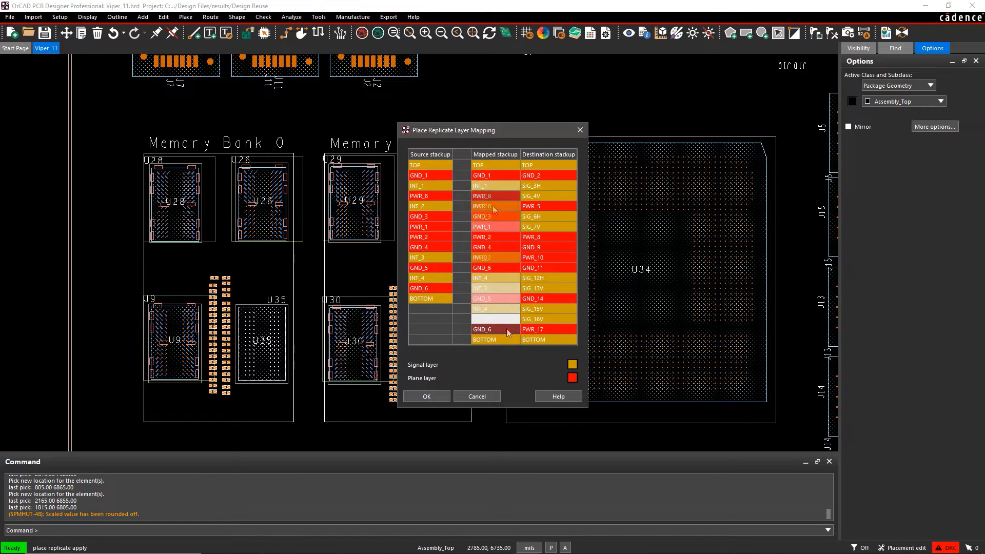
click(427, 396)
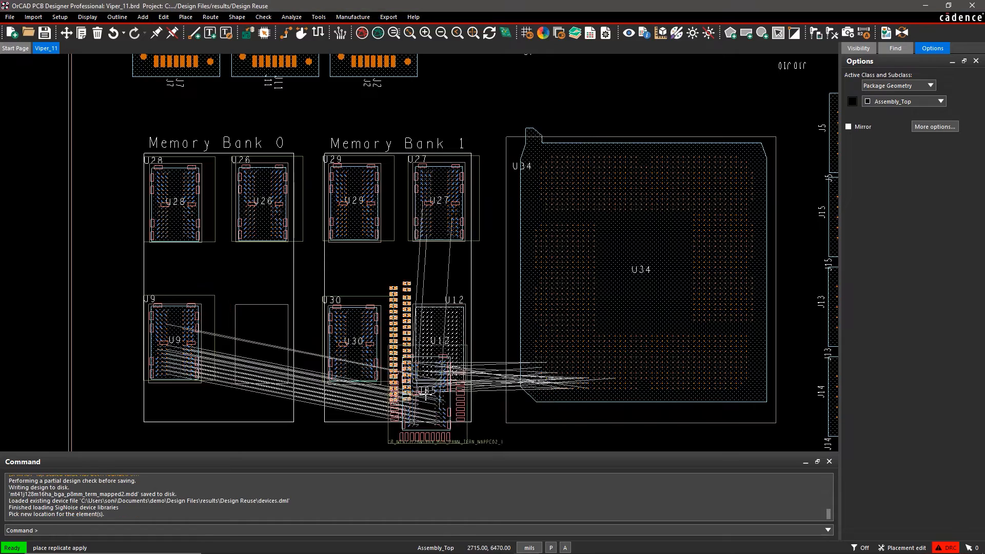
Place the terminated module copies onto chips U35 and U12, completing both memory banks
drag(424, 393, 252, 342)
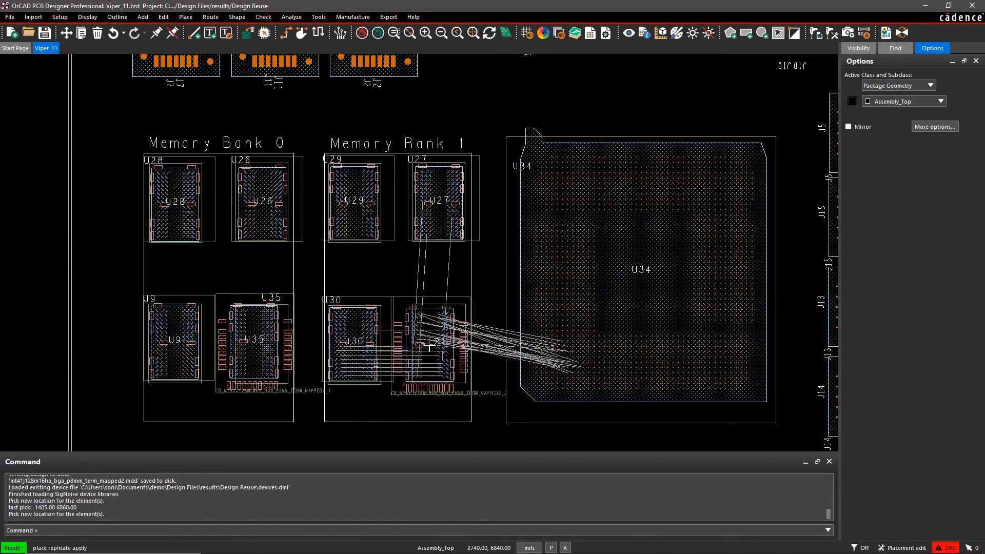
click(431, 350)
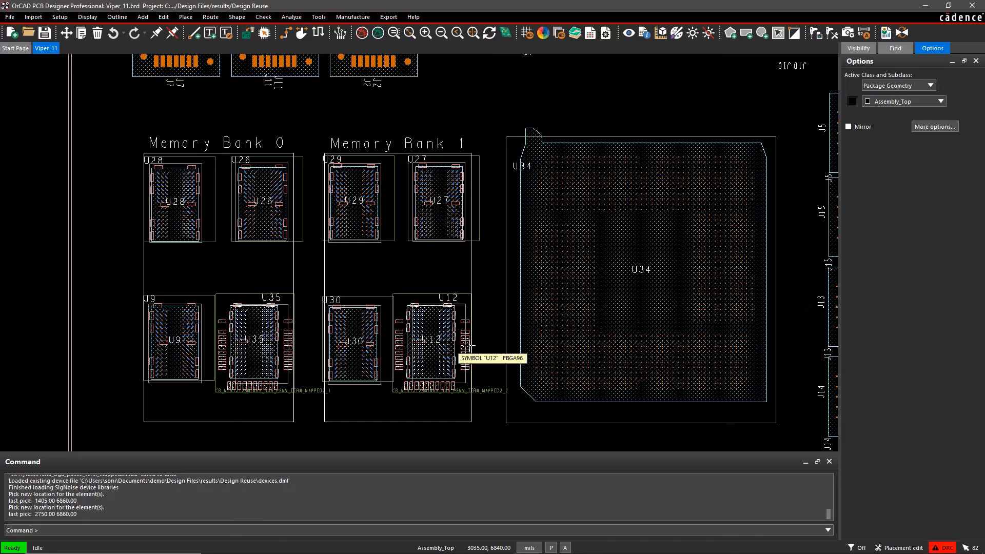